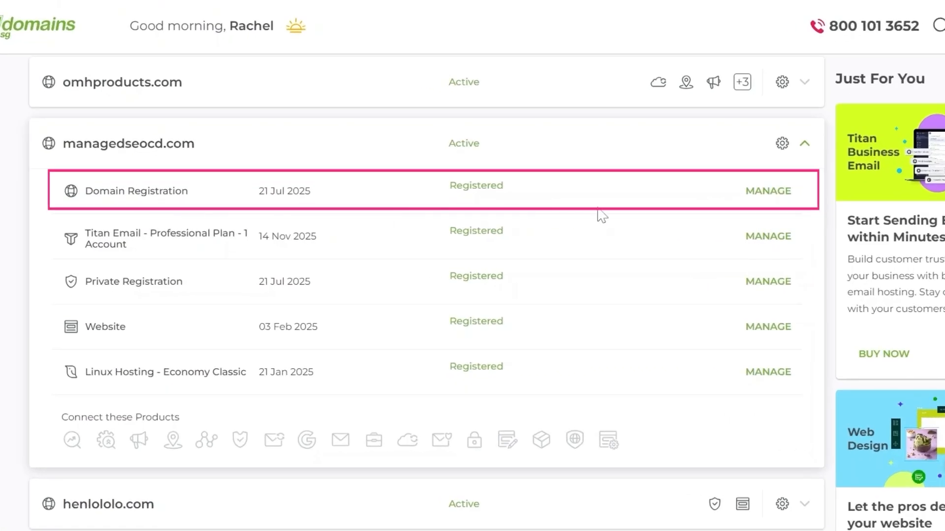
# Manage the Domain Registration for managedseocd.com from the domains dashboard
pyautogui.click(768, 191)
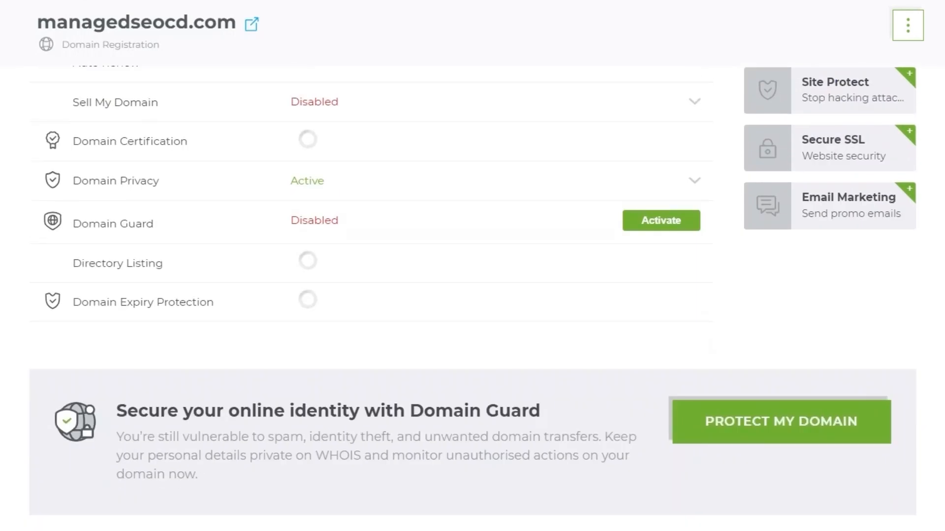
# Review managedseocd.com's Name Servers, then return to the domains dashboard
pyautogui.scroll(-3)
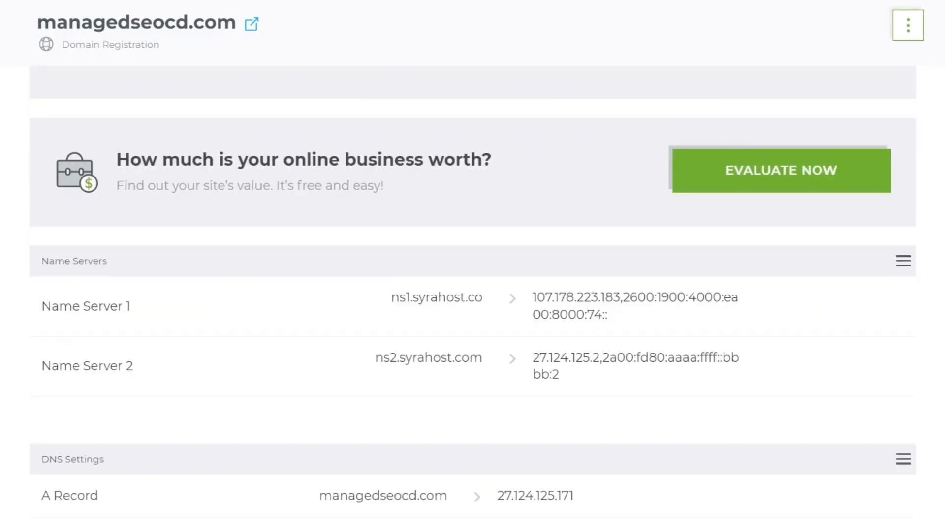
pyautogui.click(426, 298)
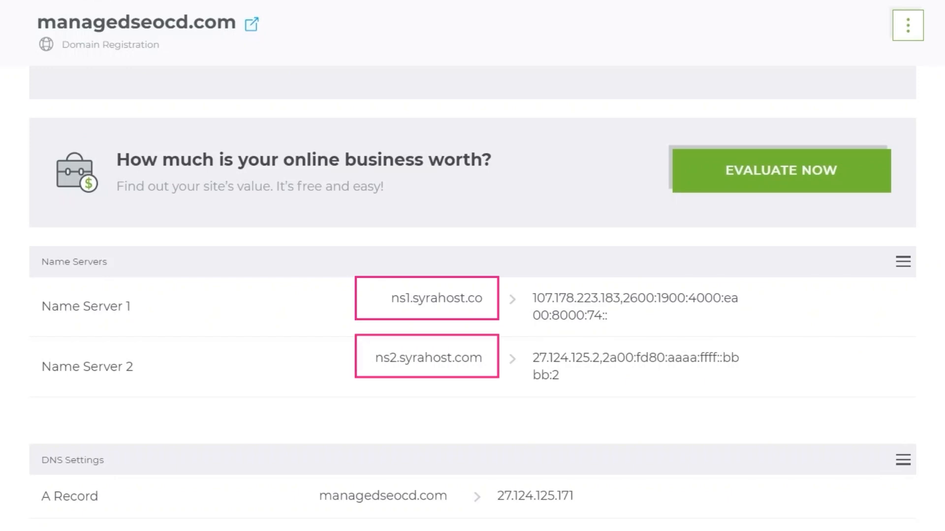
pyautogui.moveTo(804, 327)
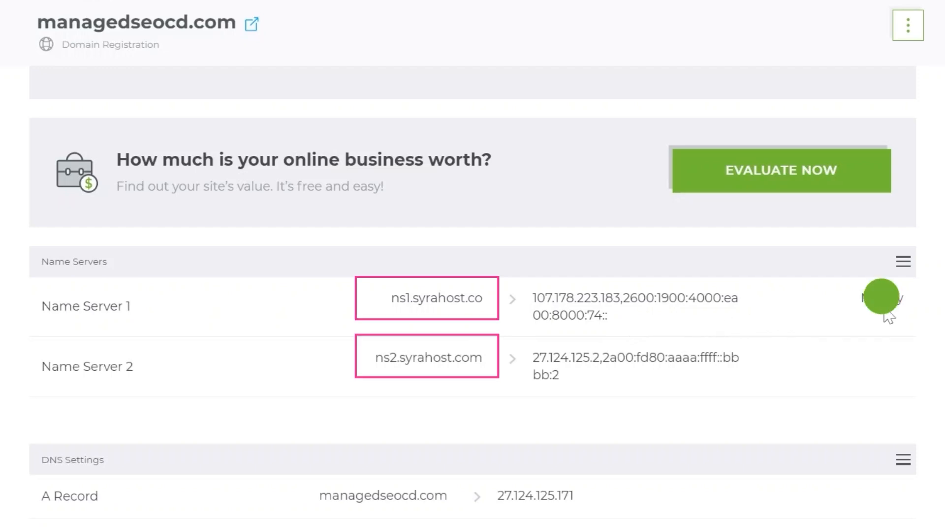
pyautogui.click(880, 296)
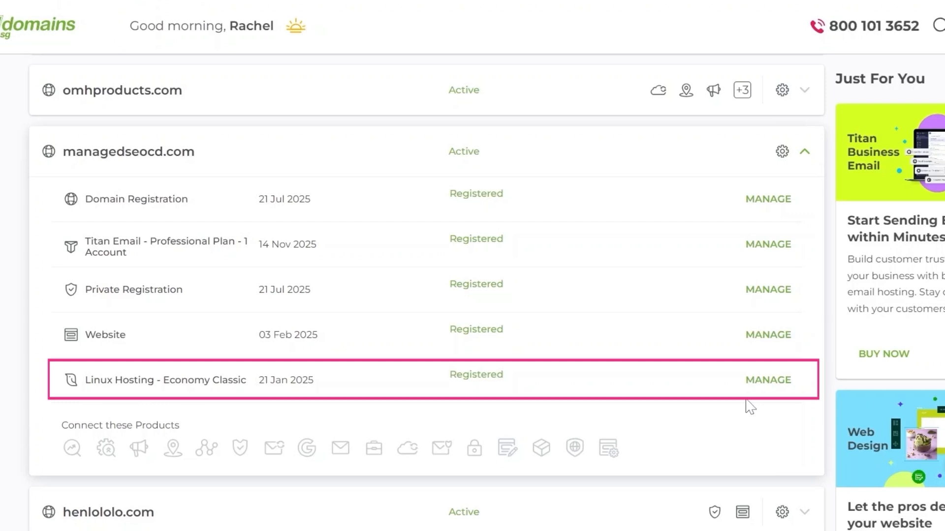
# Manage the Linux Hosting - Economy Classic plan and log in to its cPanel
pyautogui.click(766, 380)
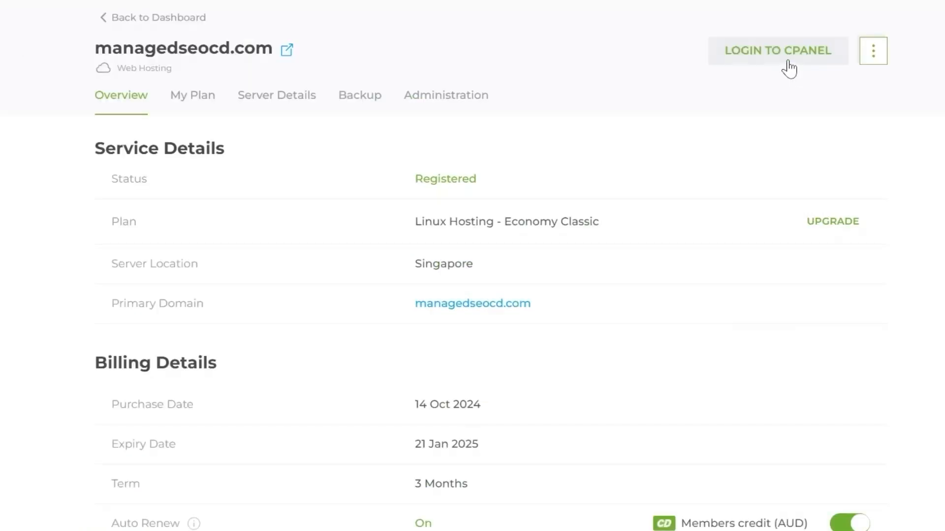
pyautogui.click(777, 50)
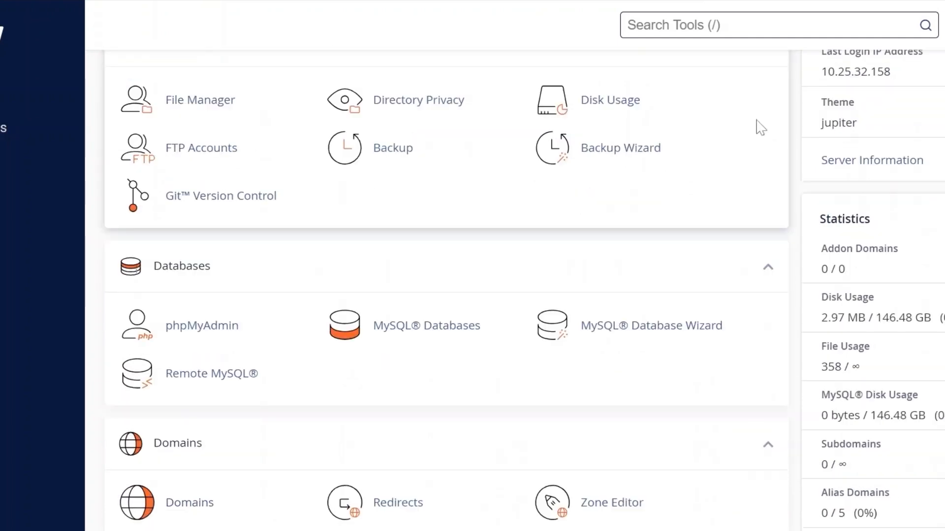
# Launch Zone Editor from cPanel's Domains section
pyautogui.scroll(-3)
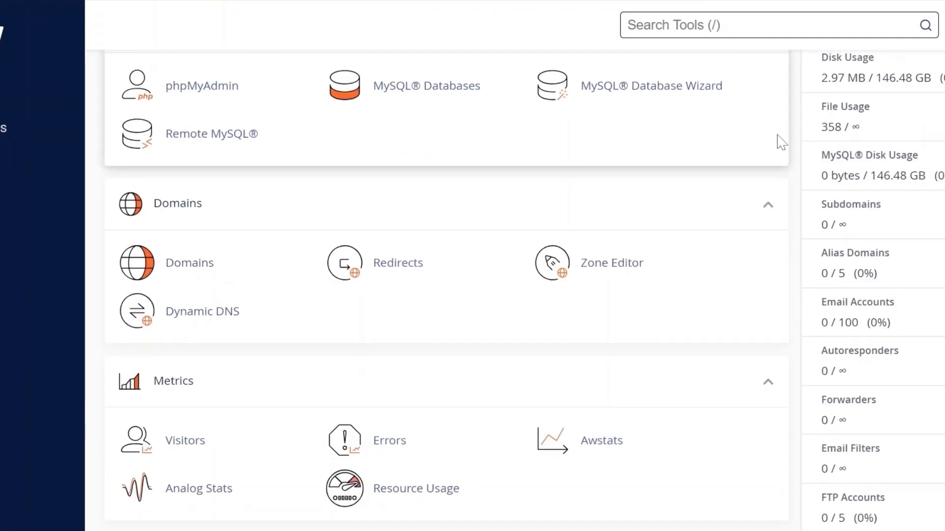
pyautogui.moveTo(585, 262)
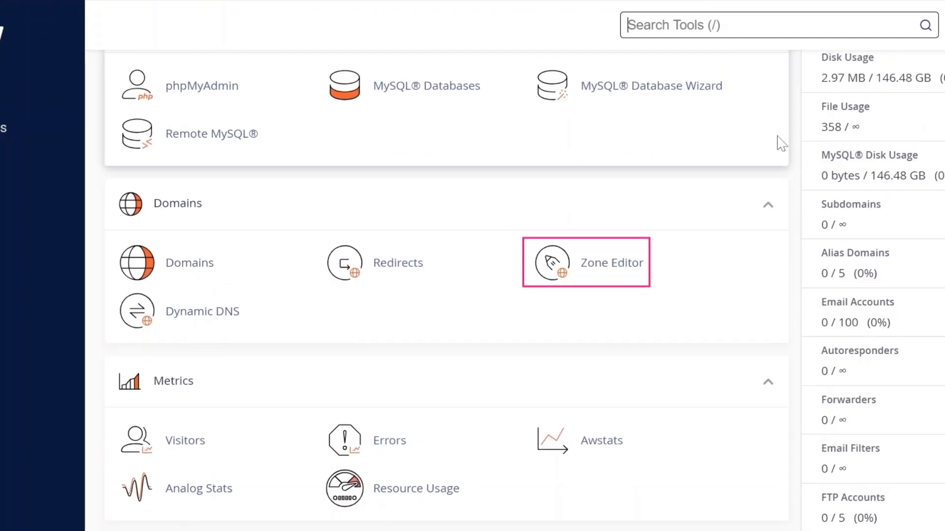
pyautogui.click(610, 263)
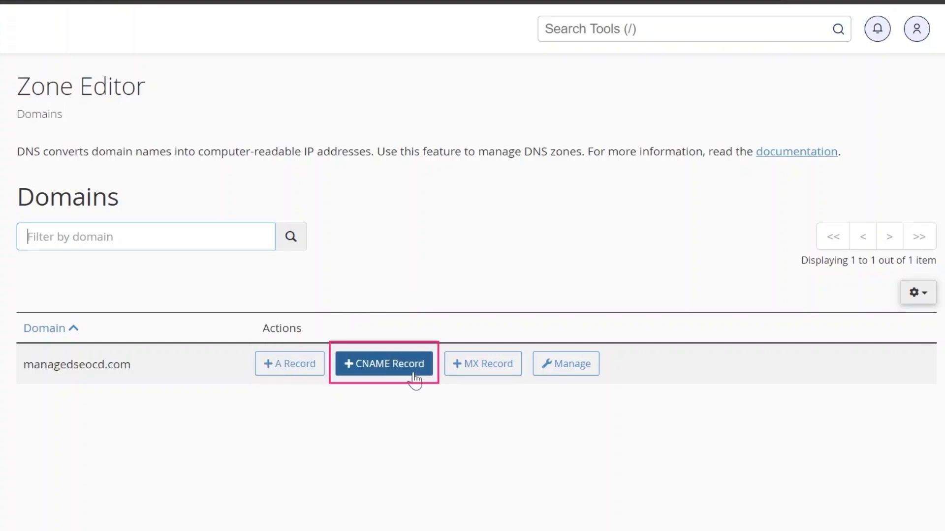
pyautogui.moveTo(565, 363)
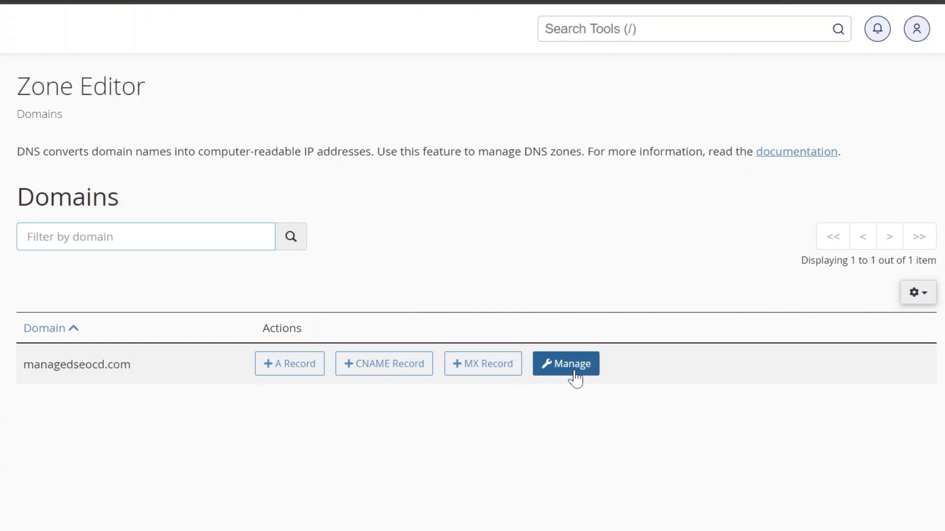
# Manage the managedseocd.com zone to list its 13 DNS records
pyautogui.click(565, 363)
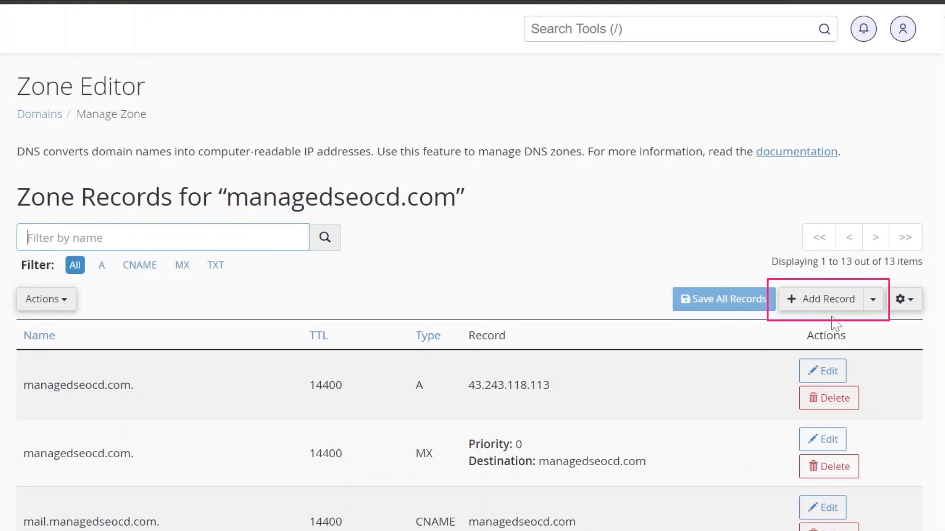
pyautogui.click(872, 299)
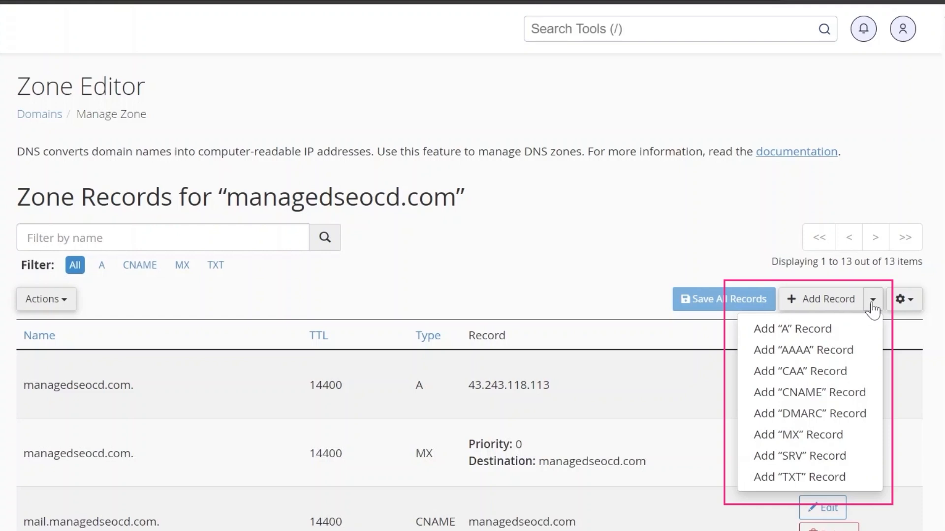
pyautogui.click(872, 299)
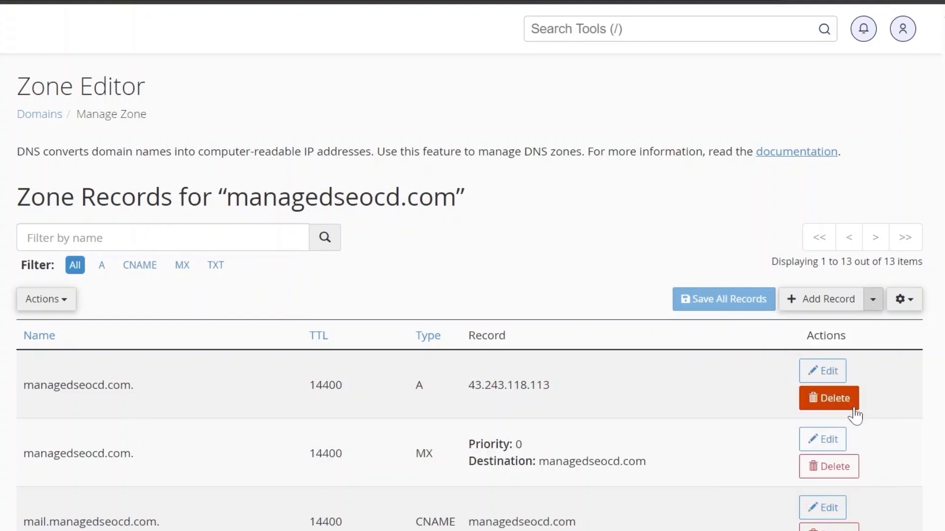
pyautogui.click(829, 398)
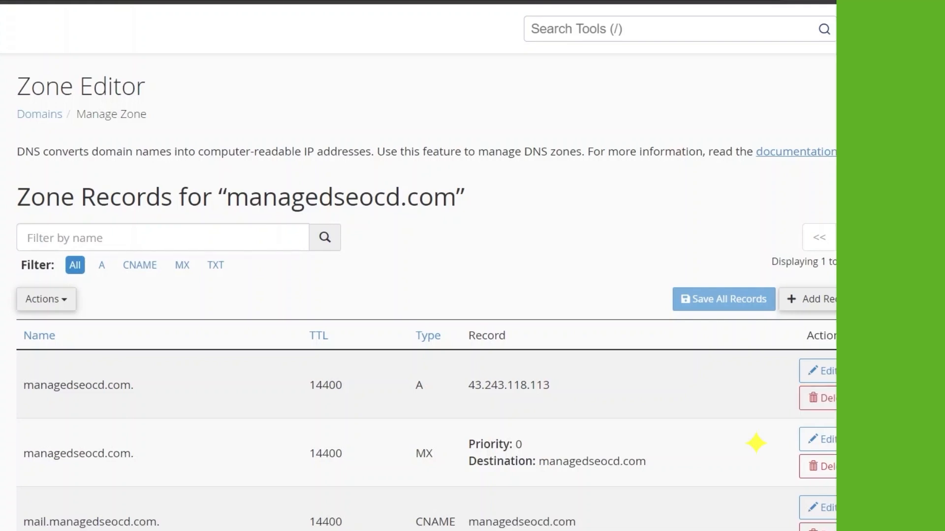